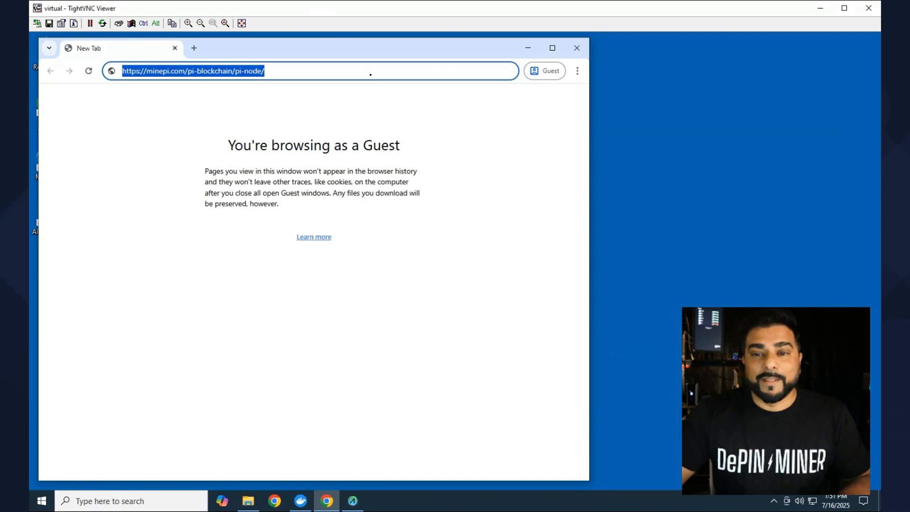
# Load minepi.com's Pi Node page and download the Windows Pi Desktop installer.
pyautogui.press('Enter')
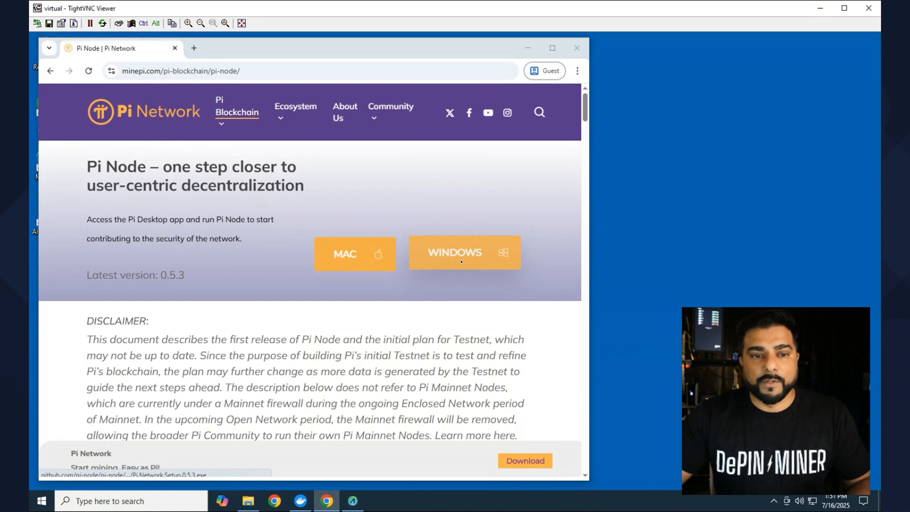
pyautogui.click(460, 252)
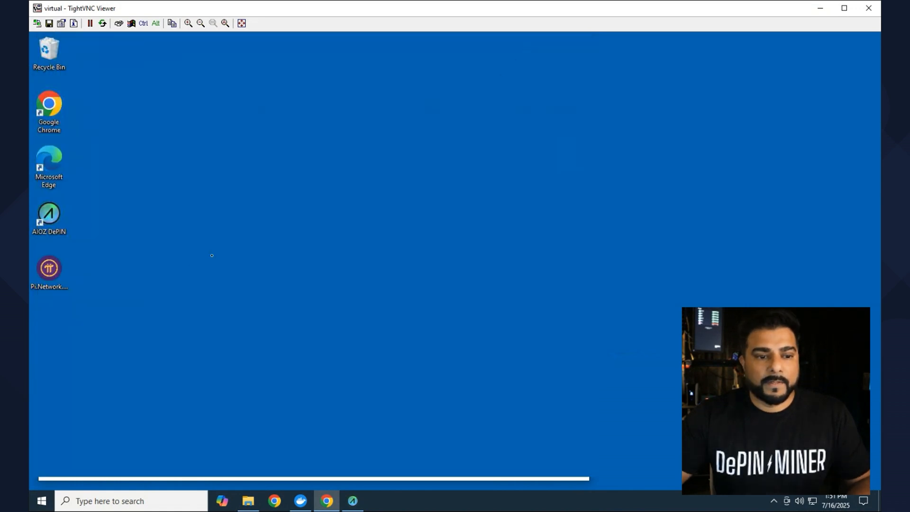
# Run Pi.Network.Setup.0.5.3.exe from the desktop and launch the new Pi Network shortcut.
pyautogui.click(48, 269)
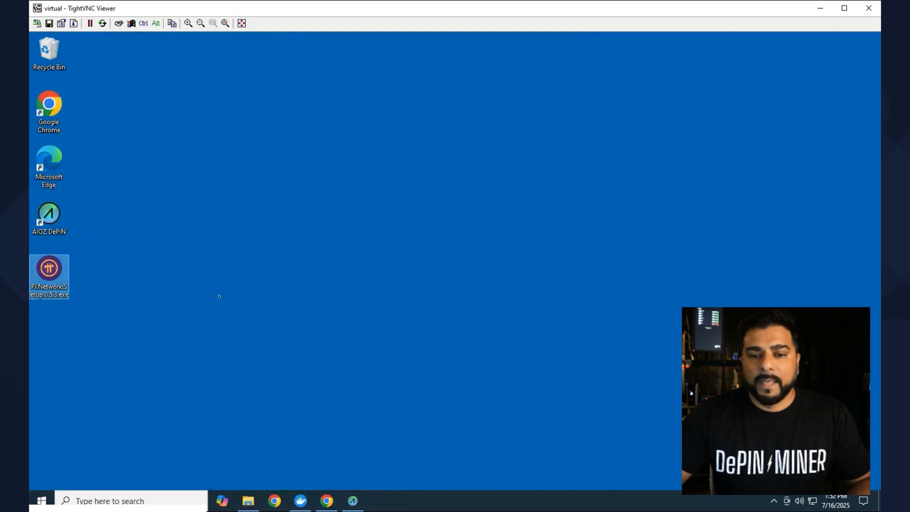
pyautogui.doubleClick(47, 269)
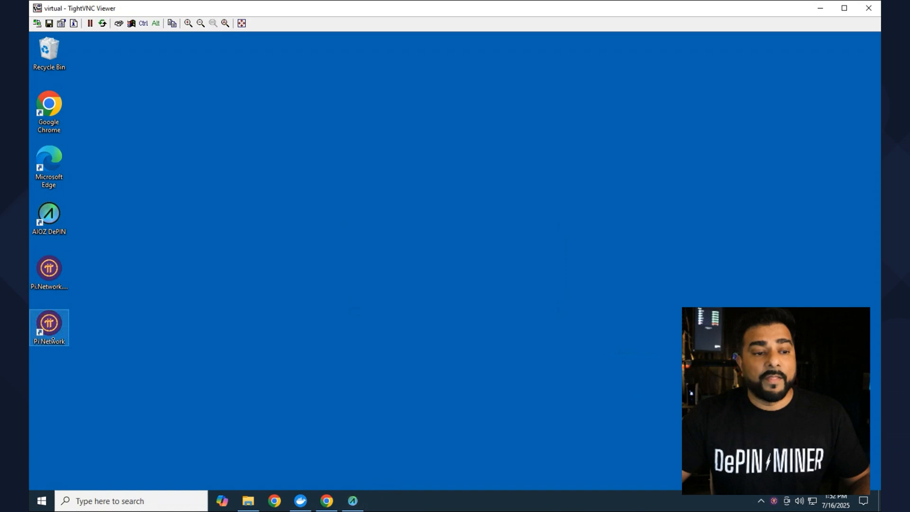
pyautogui.doubleClick(49, 320)
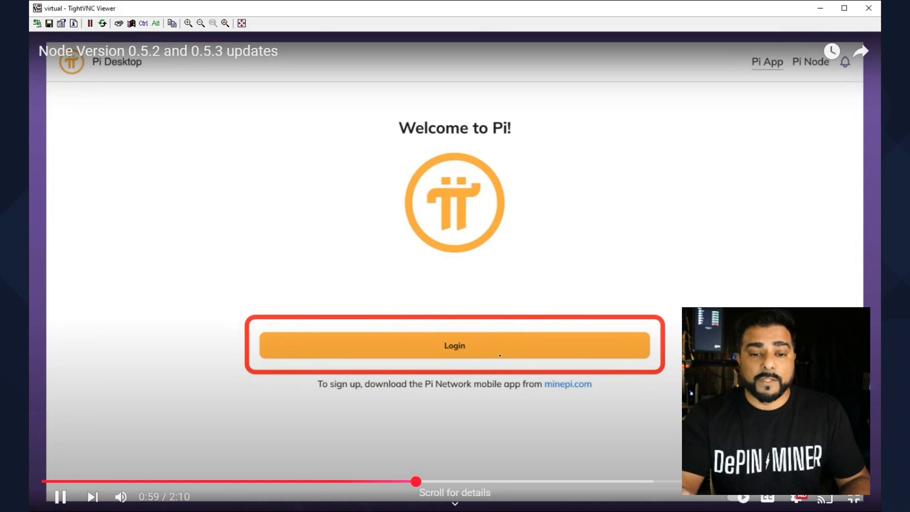
# Log in to the Pi account so the Pi App home screen with the balance appears.
pyautogui.click(453, 345)
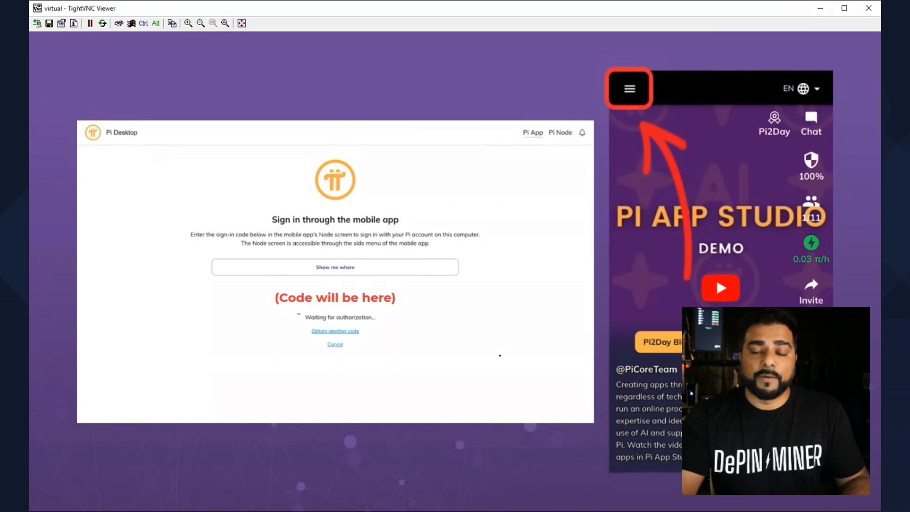
pyautogui.click(629, 89)
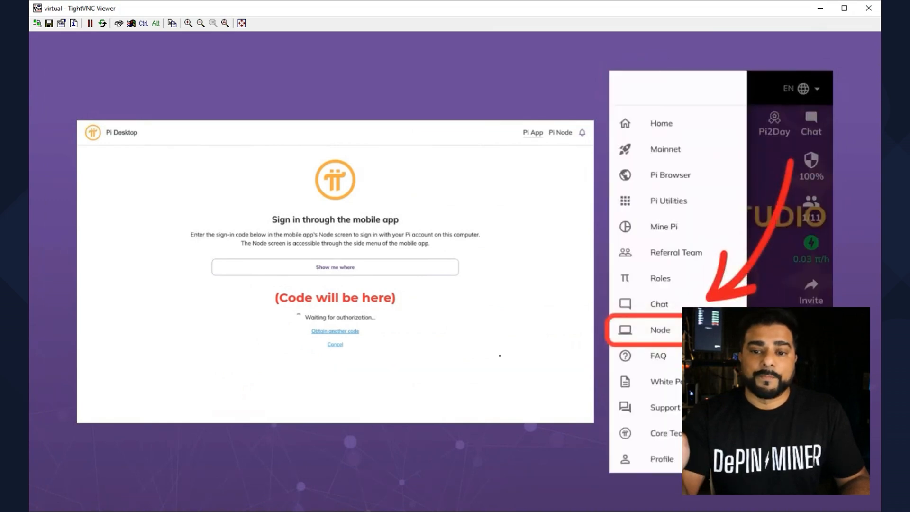
pyautogui.click(659, 330)
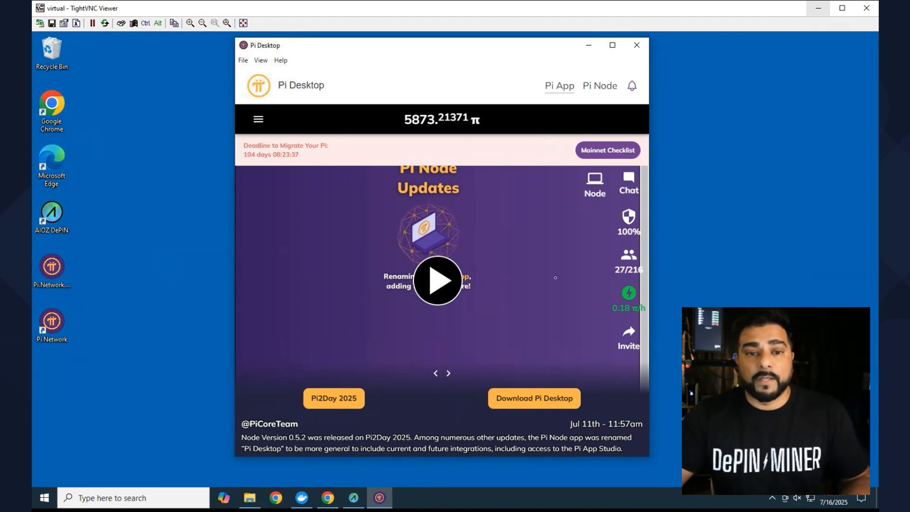
pyautogui.moveTo(576, 267)
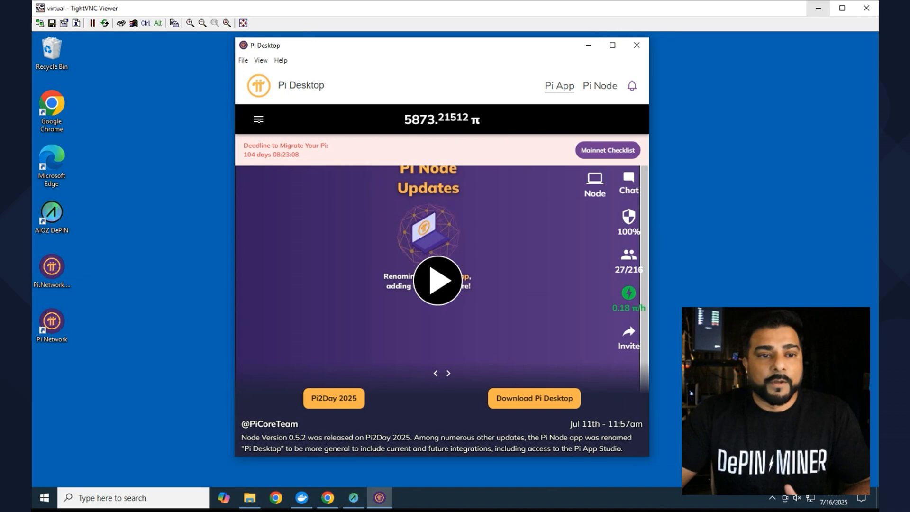
# Show the side menu listing Mainnet, Mine Pi, Wallet and Profile.
pyautogui.click(258, 120)
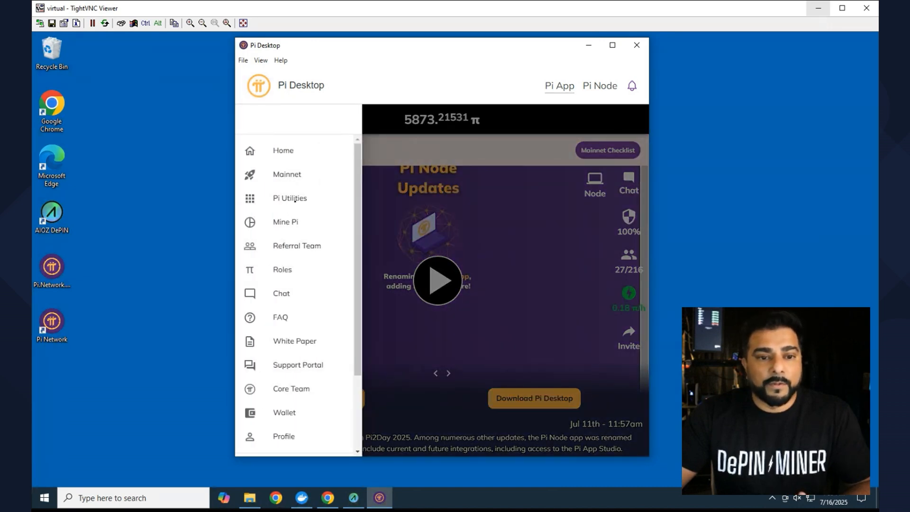
pyautogui.click(290, 198)
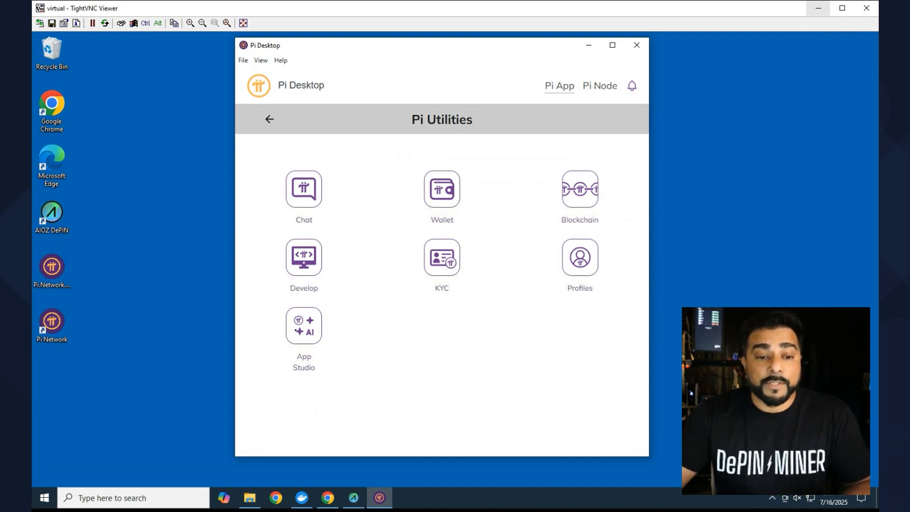
pyautogui.click(303, 326)
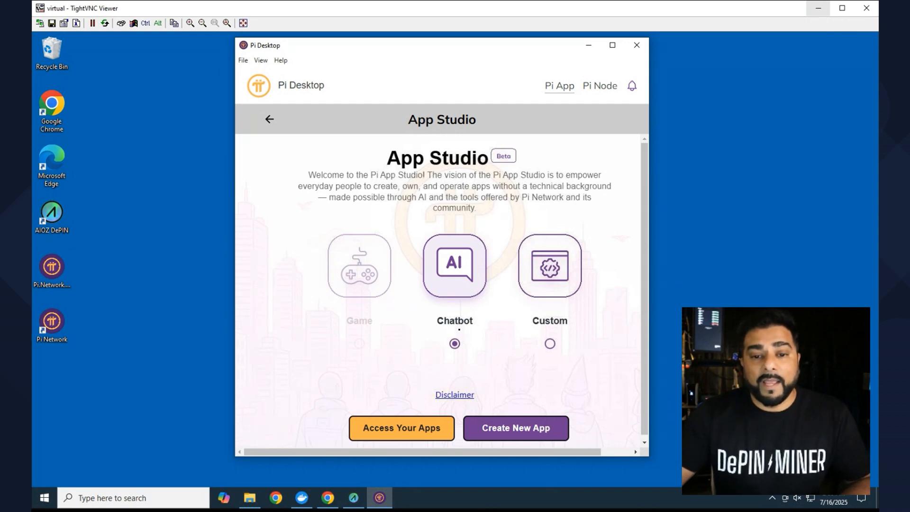
pyautogui.click(550, 344)
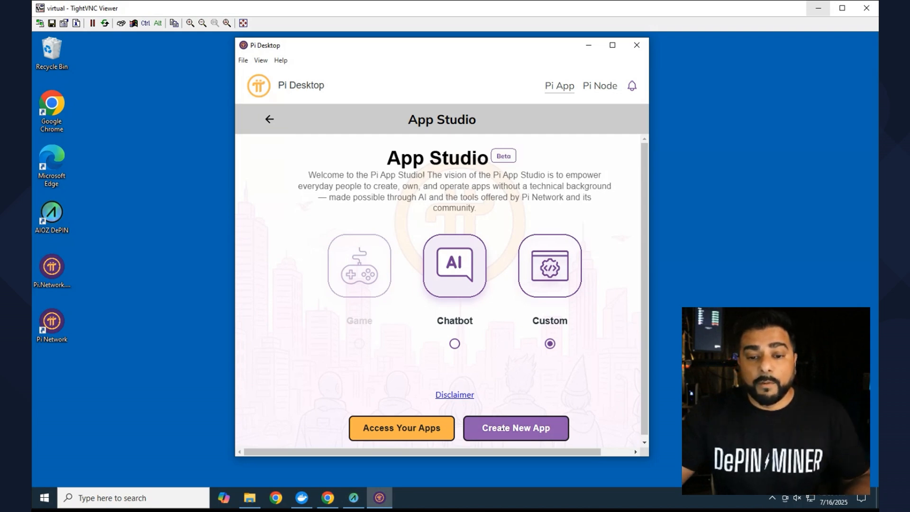
pyautogui.click(516, 427)
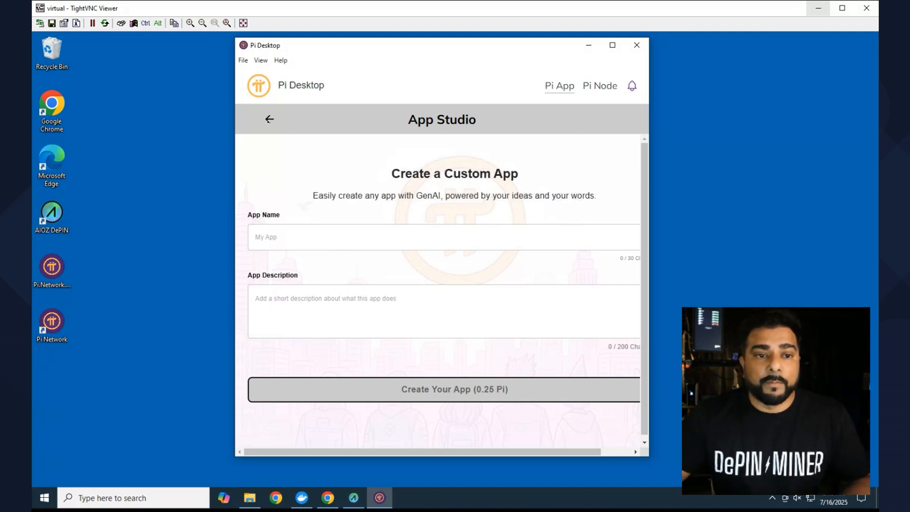
pyautogui.click(269, 120)
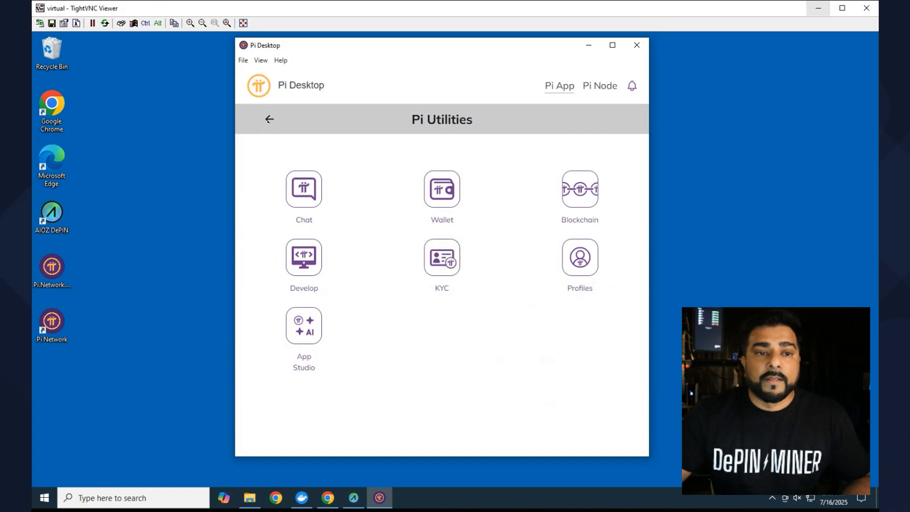
pyautogui.click(269, 119)
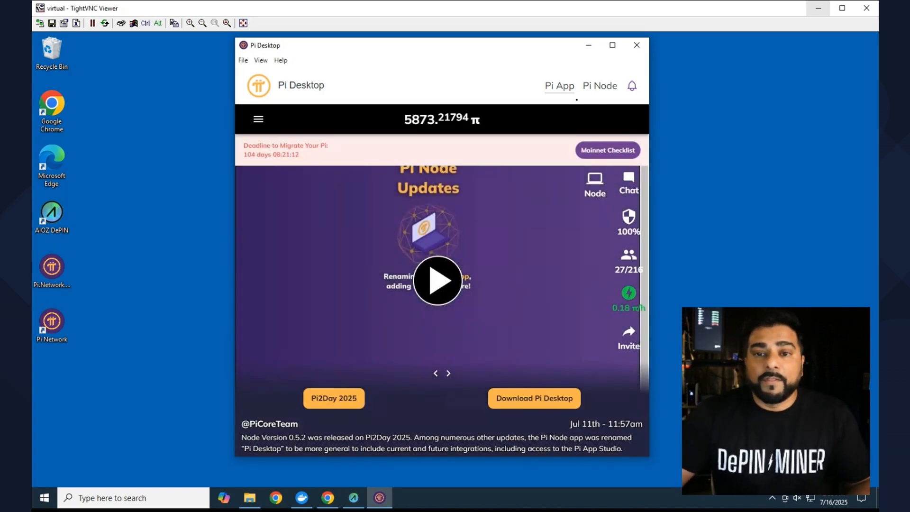
# View the Pi Node section's run switch and follow on to the CryptoJar port-forwarding guide.
pyautogui.click(599, 85)
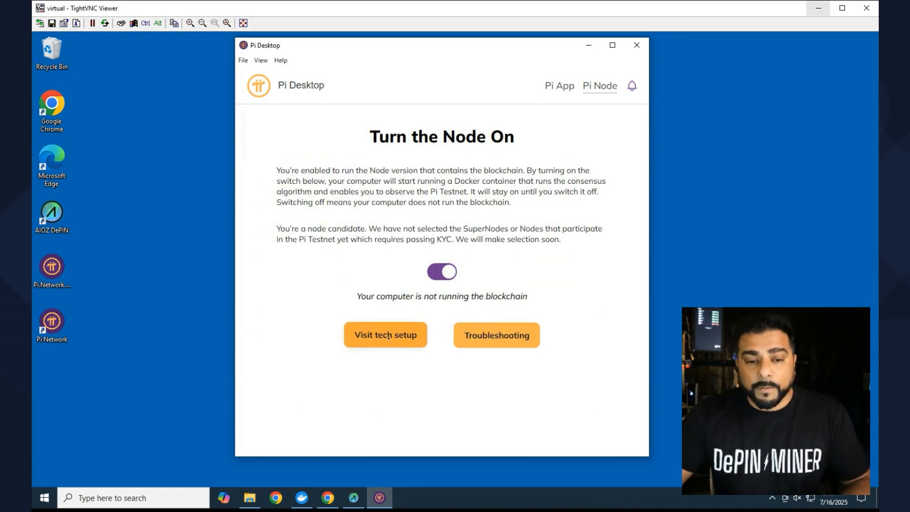
pyautogui.click(385, 336)
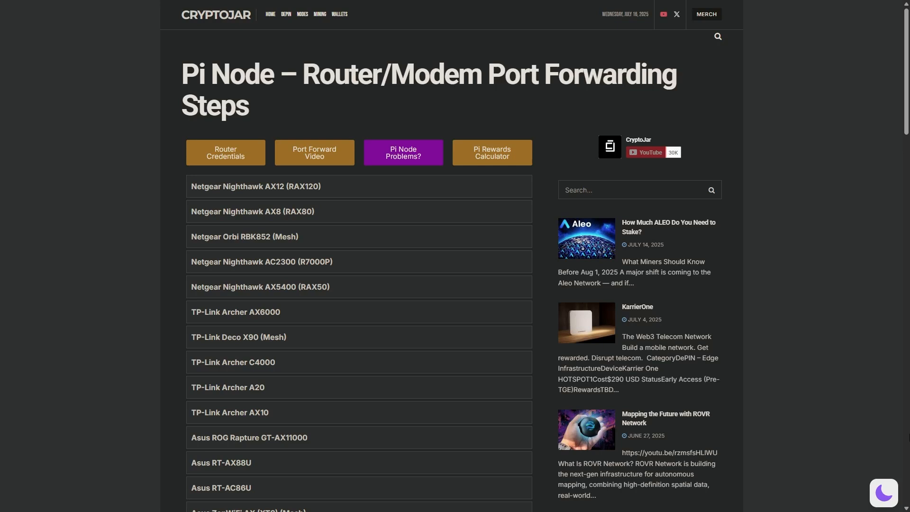
# Expand the Ubiquiti Dream Machine Pro entry to show its port-forwarding steps.
pyautogui.scroll(-3)
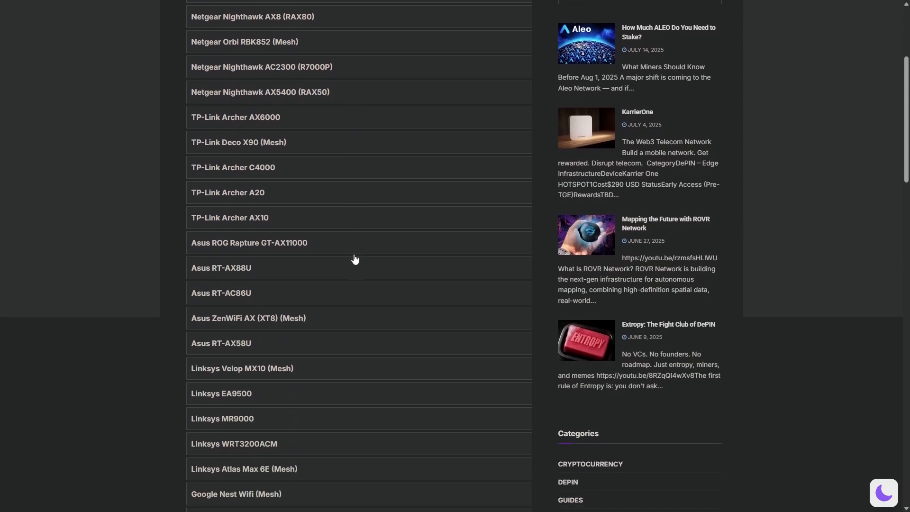
pyautogui.scroll(-3)
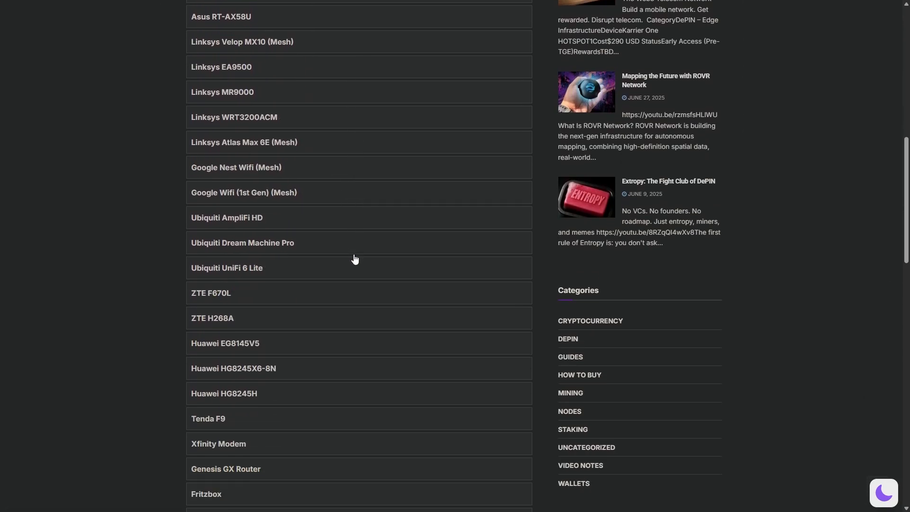
pyautogui.click(241, 243)
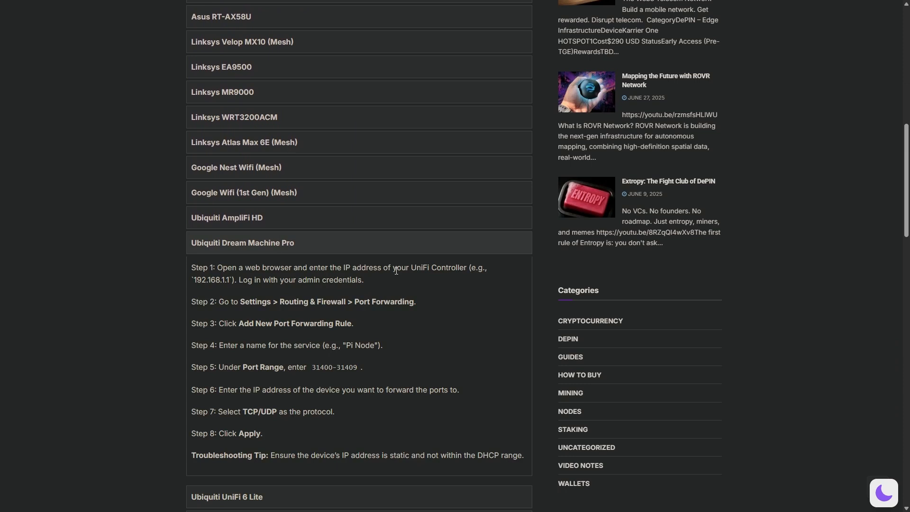
pyautogui.scroll(-3)
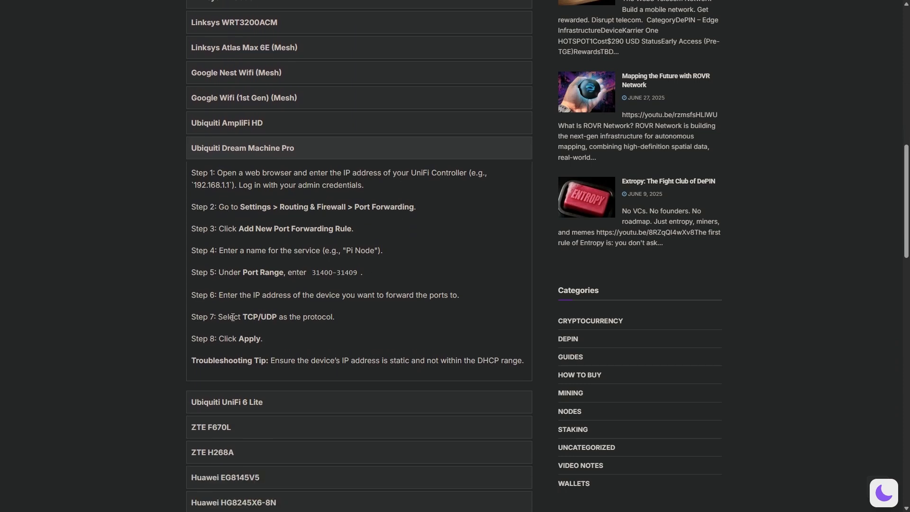